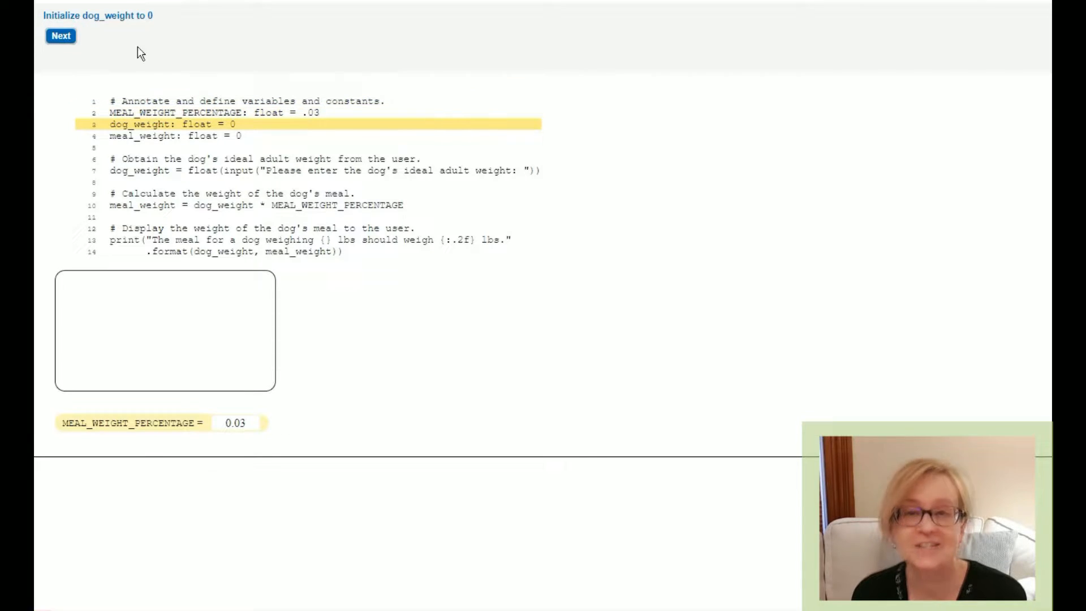
Step: Step the trace through initialization to the input line, setting dog_weight to 60
{"action": "left_click", "coordinate": [61, 35]}
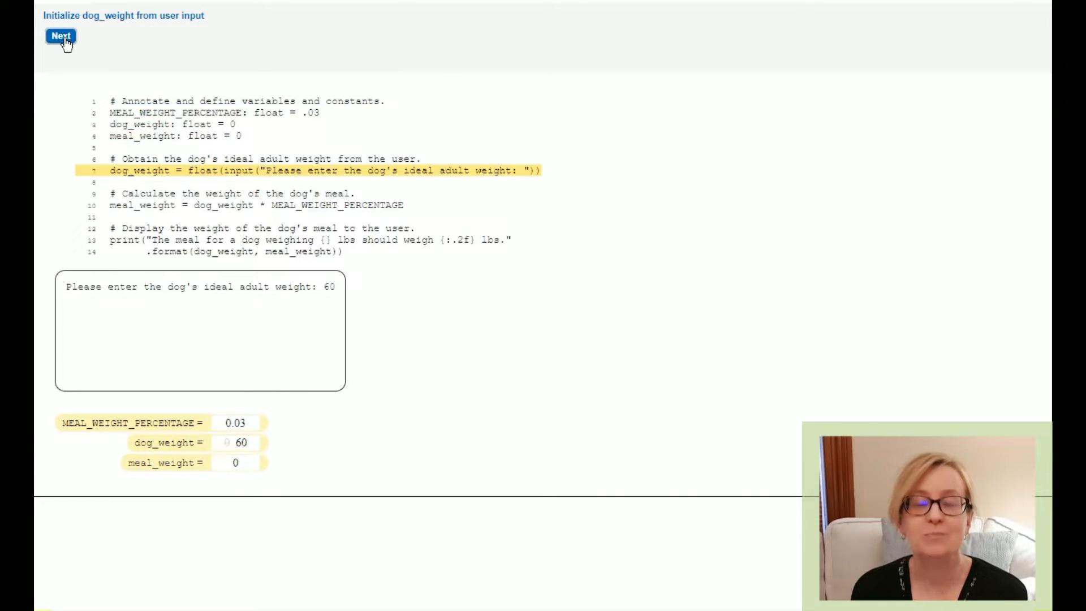
{"action": "left_click", "coordinate": [61, 35]}
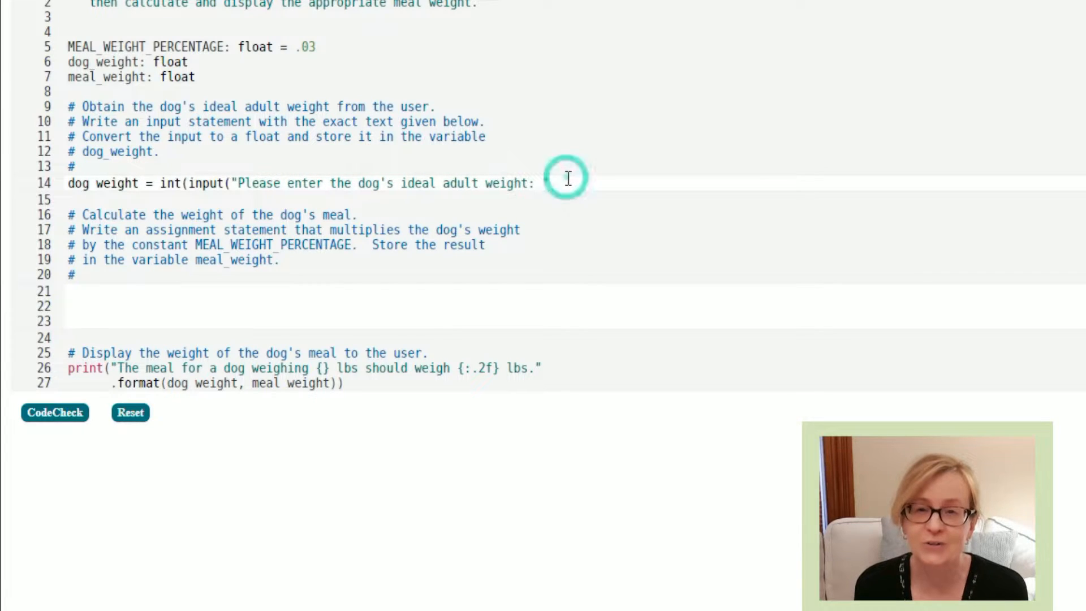
Step: Type 'meal_weight = dog_weight * MEAL_WEIGHT_' on line 22 of the solution
{"action": "type", "text": "meal_weight = dog_weig"}
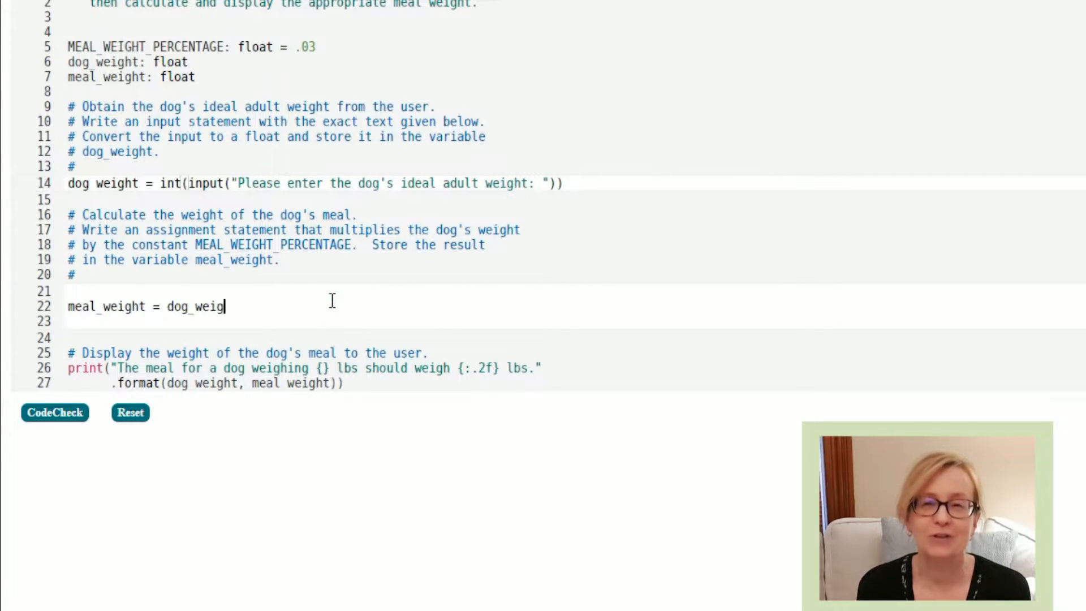
{"action": "type", "text": "ht * MEAL_WEIGHT_"}
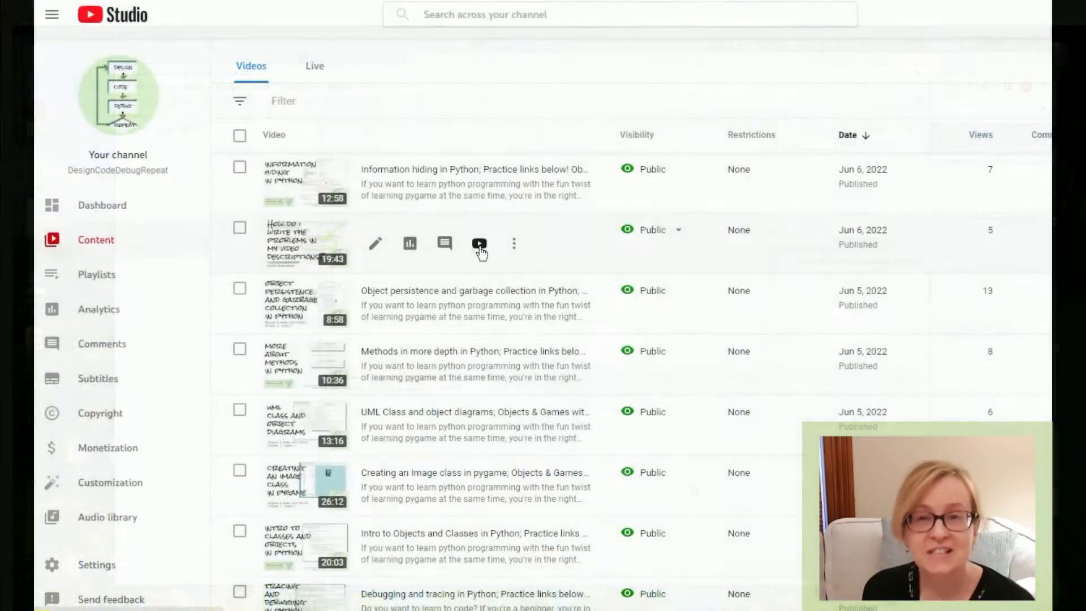
Step: View the video on writing problems in descriptions on YouTube from the Content list
{"action": "left_click", "coordinate": [479, 244]}
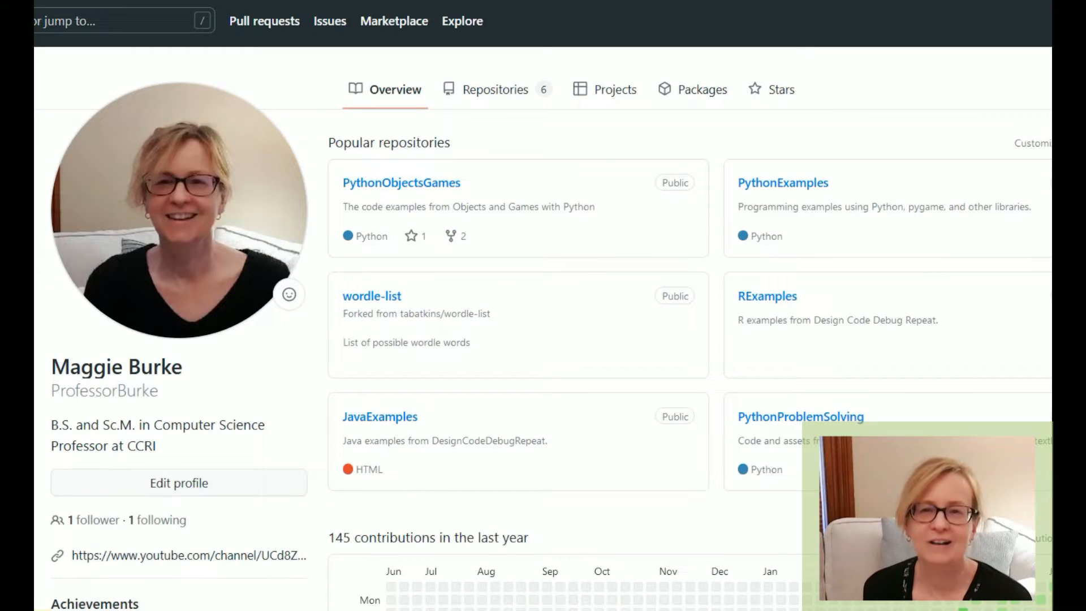
Step: Scroll down the GitHub profile overview past popular repositories like PythonObjectsGames
{"action": "scroll", "scroll_direction": "down", "scroll_amount": 3}
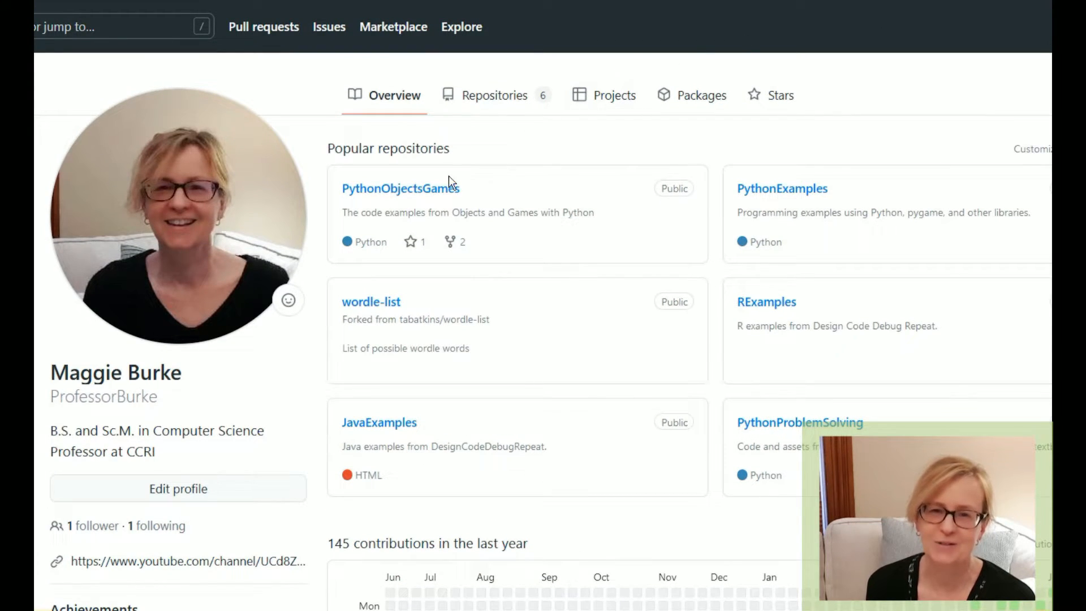
{"action": "mouse_move", "coordinate": [774, 302]}
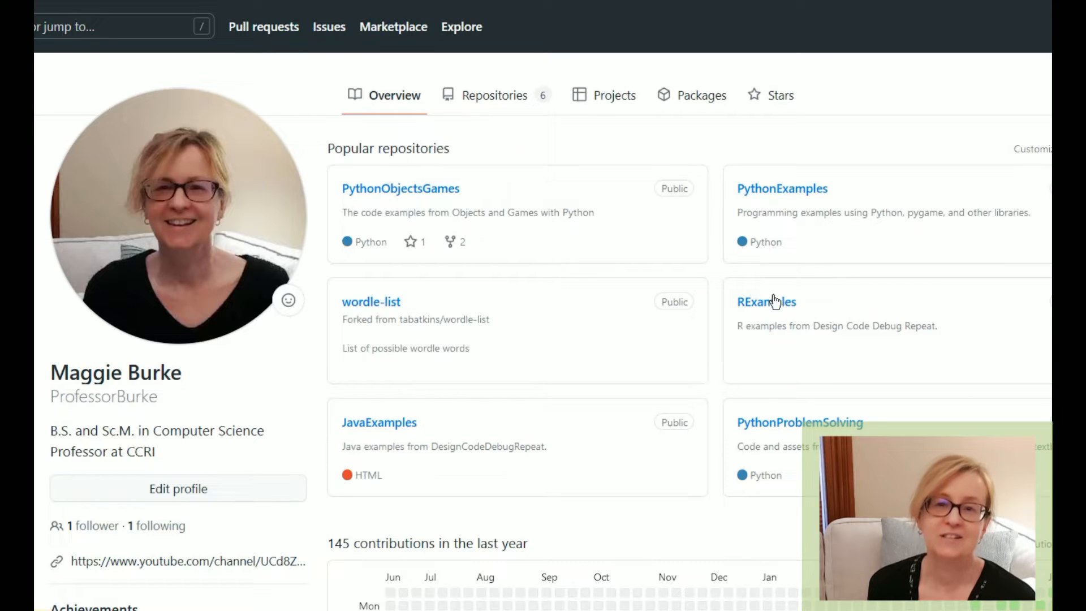